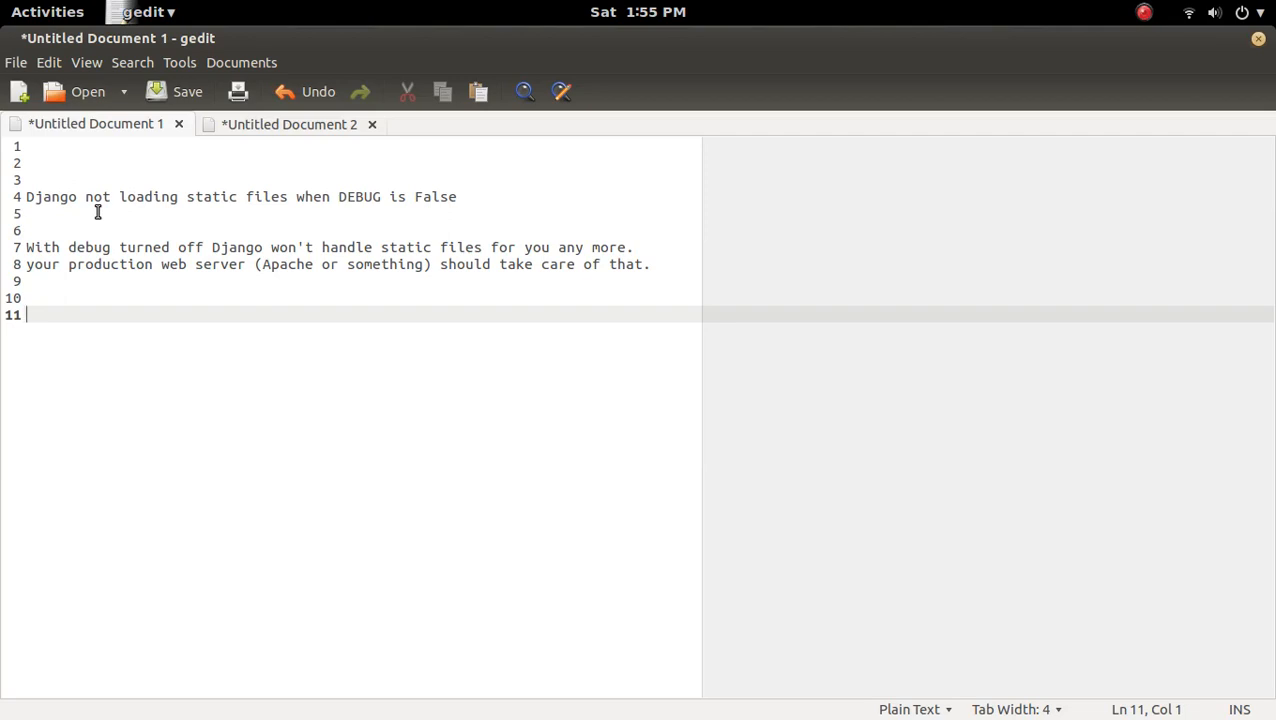
mouse_move(152, 288)
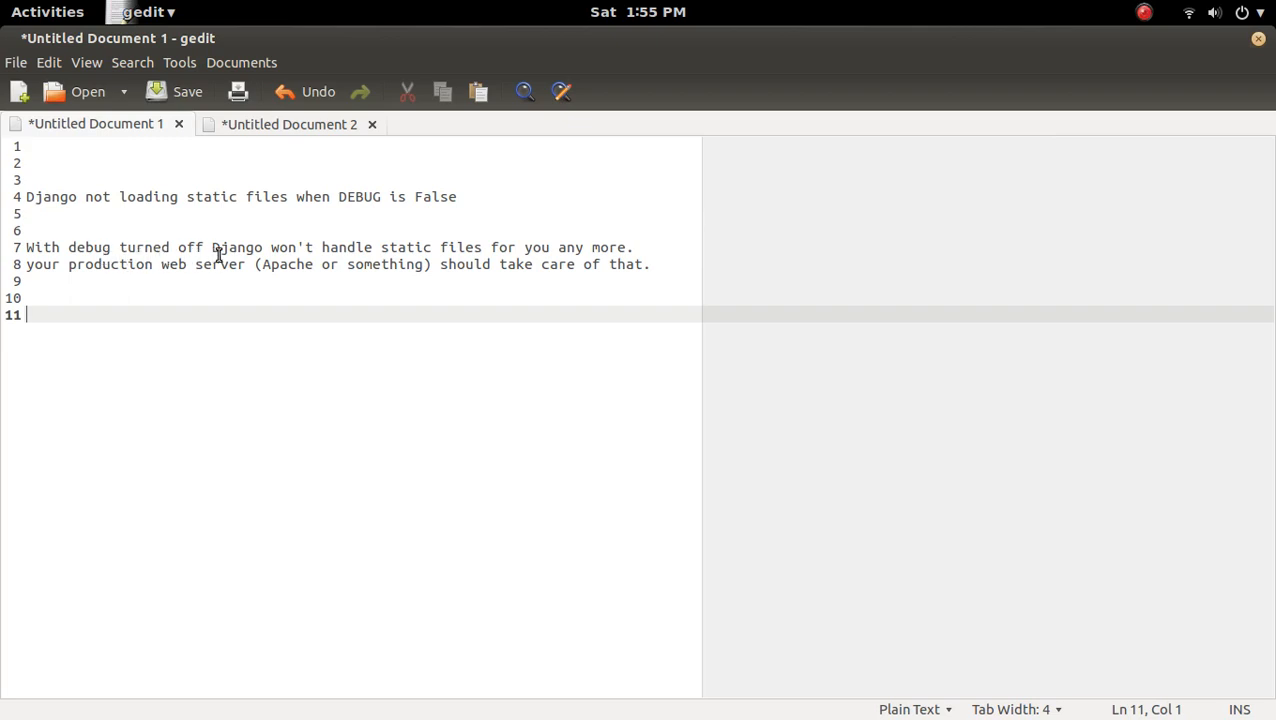
mouse_move(400, 272)
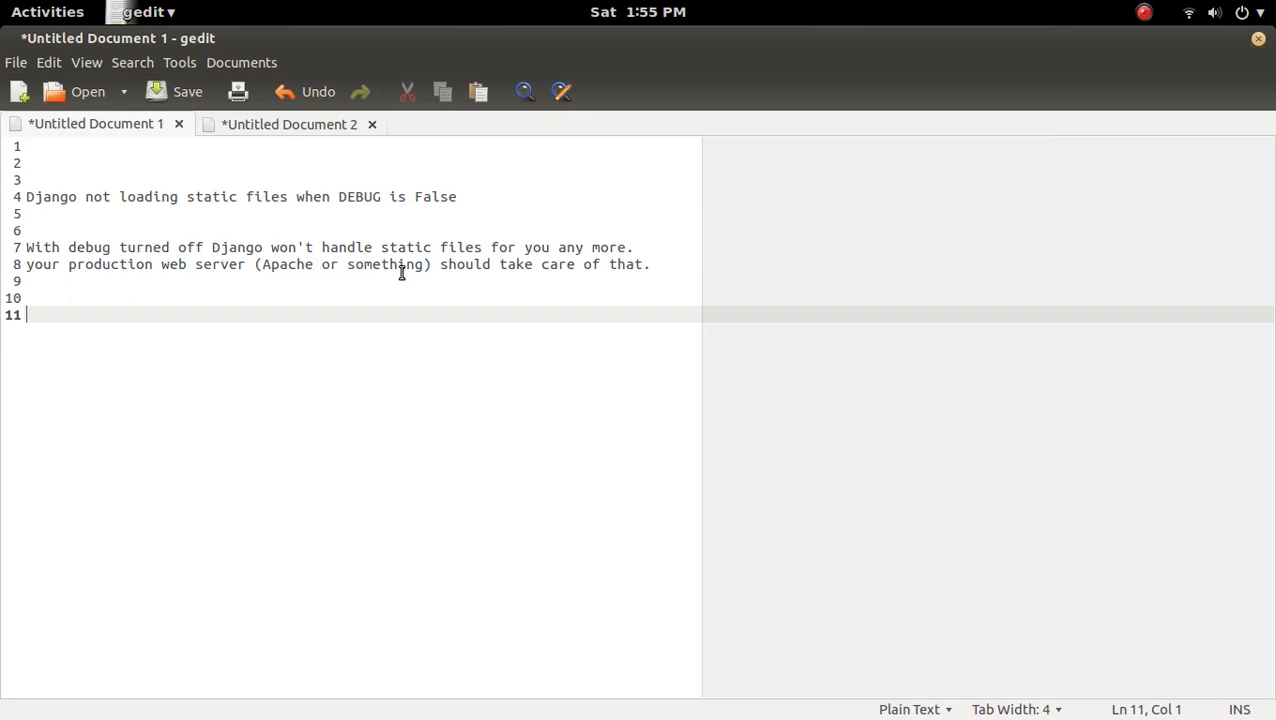
mouse_move(458, 284)
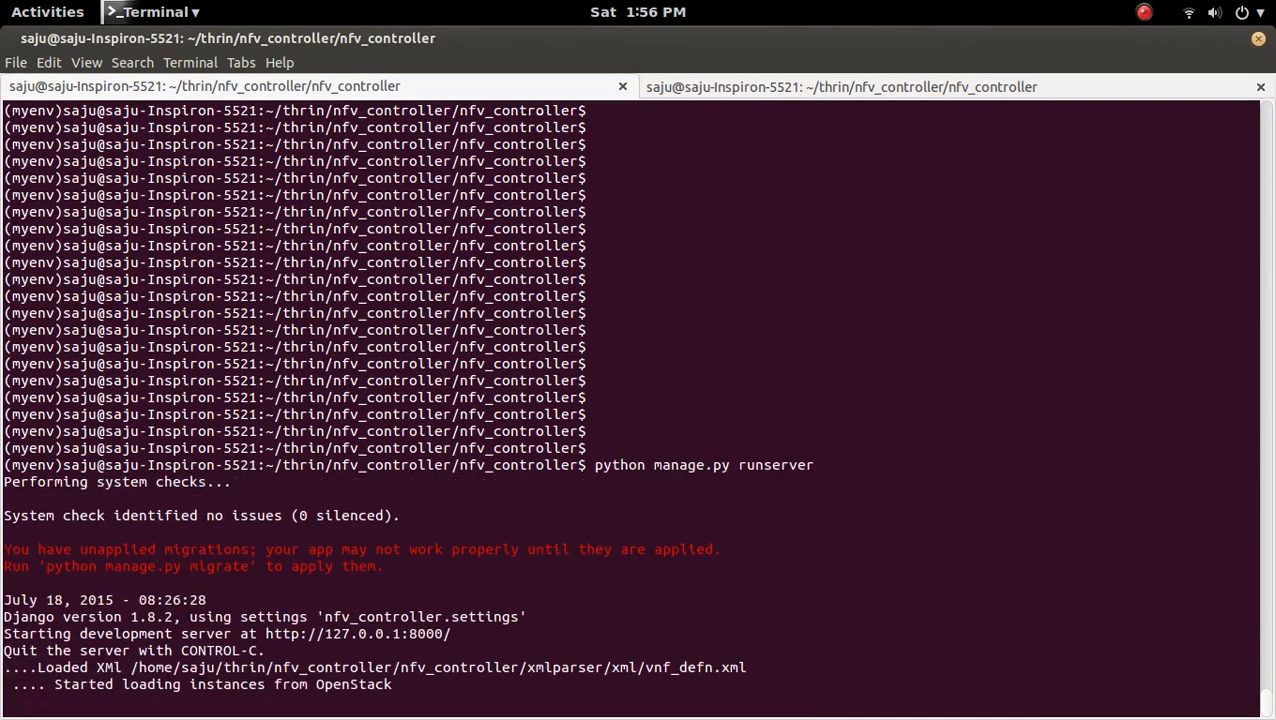
Run python manage.py runserver for the nfv_controller project from Activities.
click(48, 12)
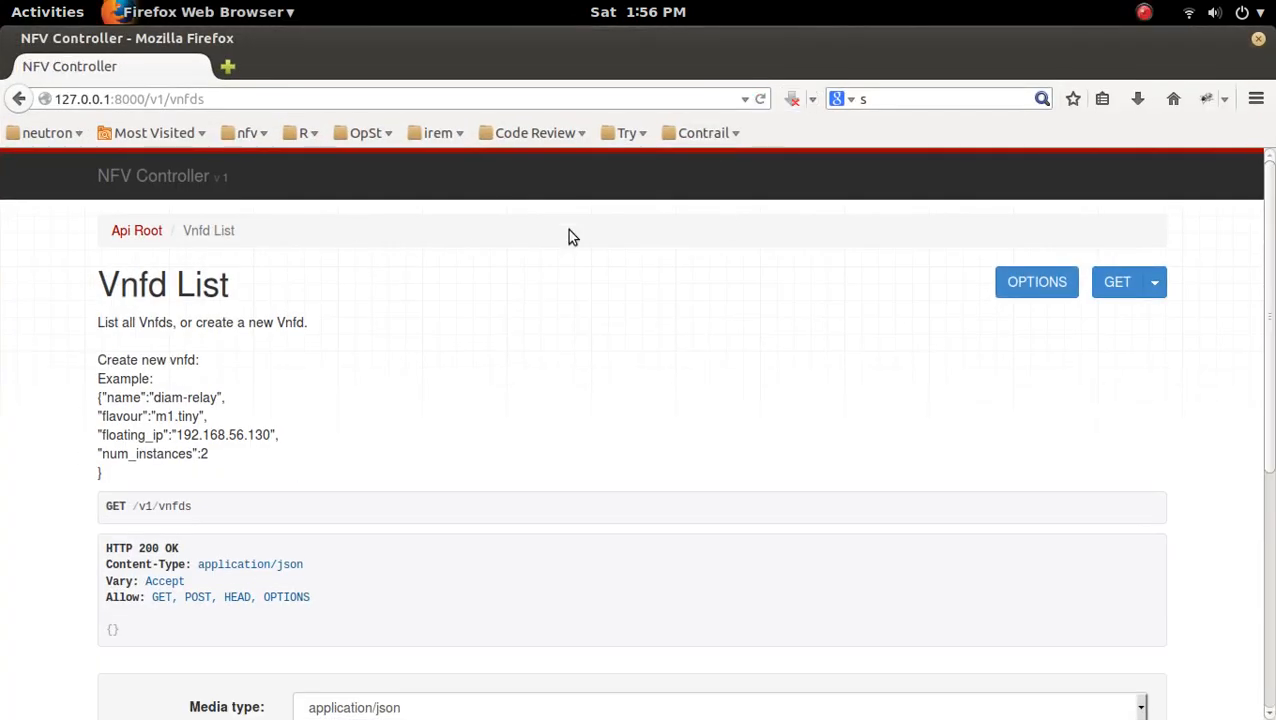
mouse_move(530, 258)
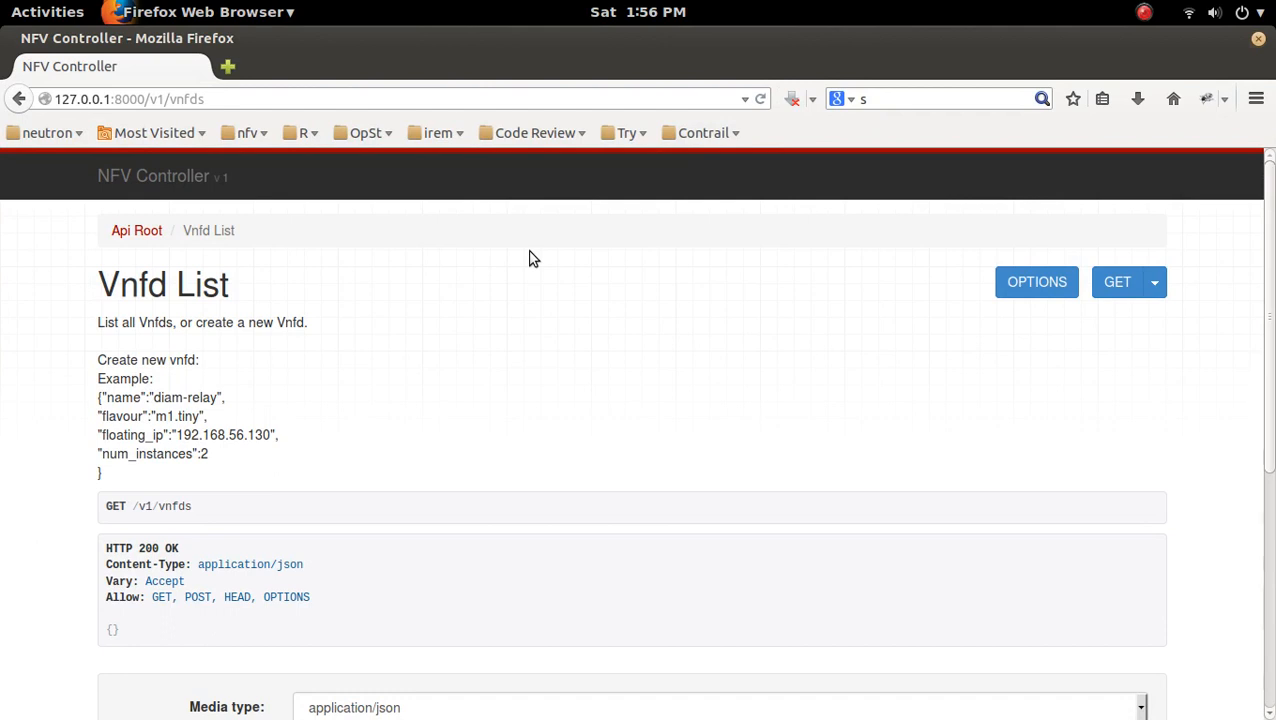
Switch to Firefox showing the styled Vnfd List page at 127.0.0.1:8000/v1/vnfds.
click(48, 12)
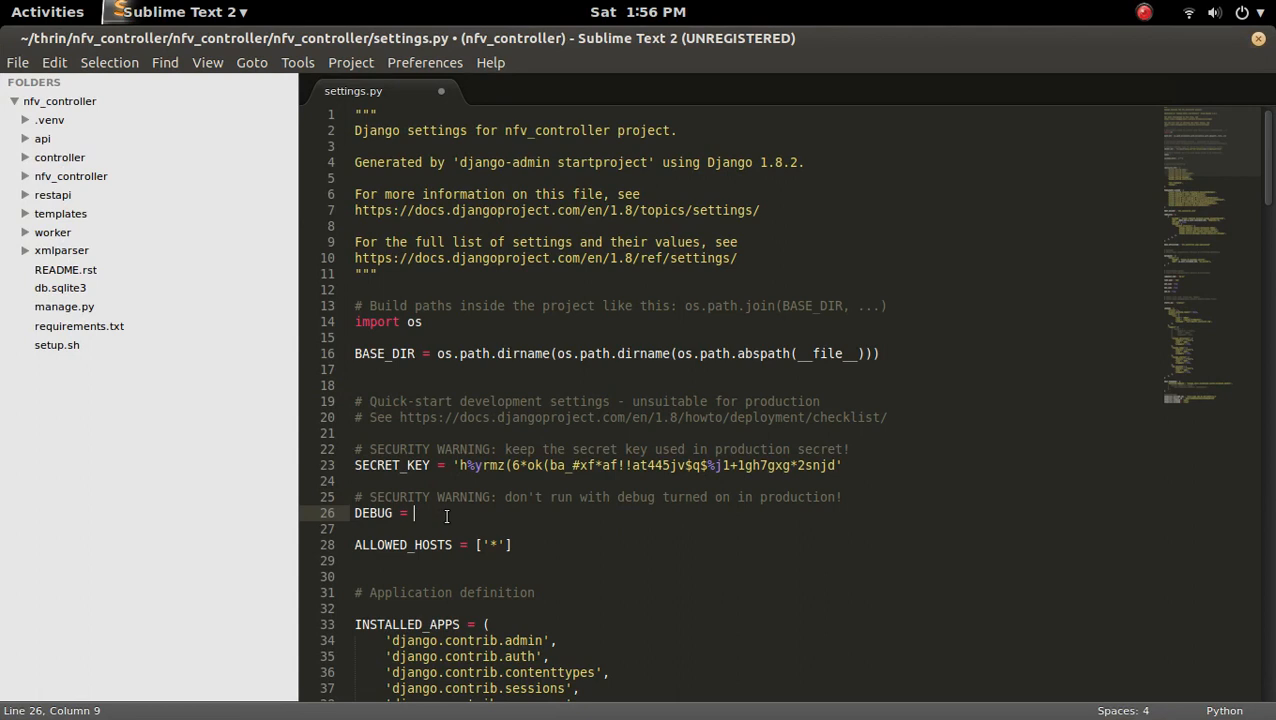
Set DEBUG = False in settings.py and rerun python manage.py runserver in the terminal.
text(False)
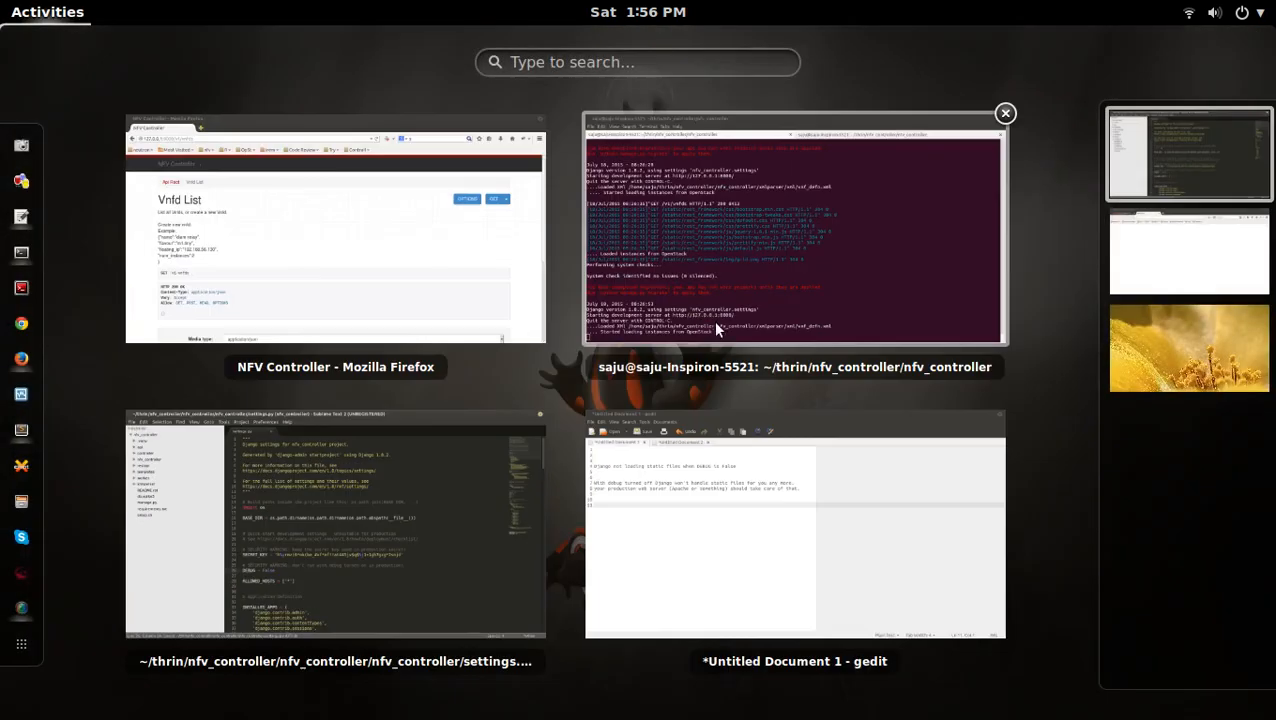
click(794, 240)
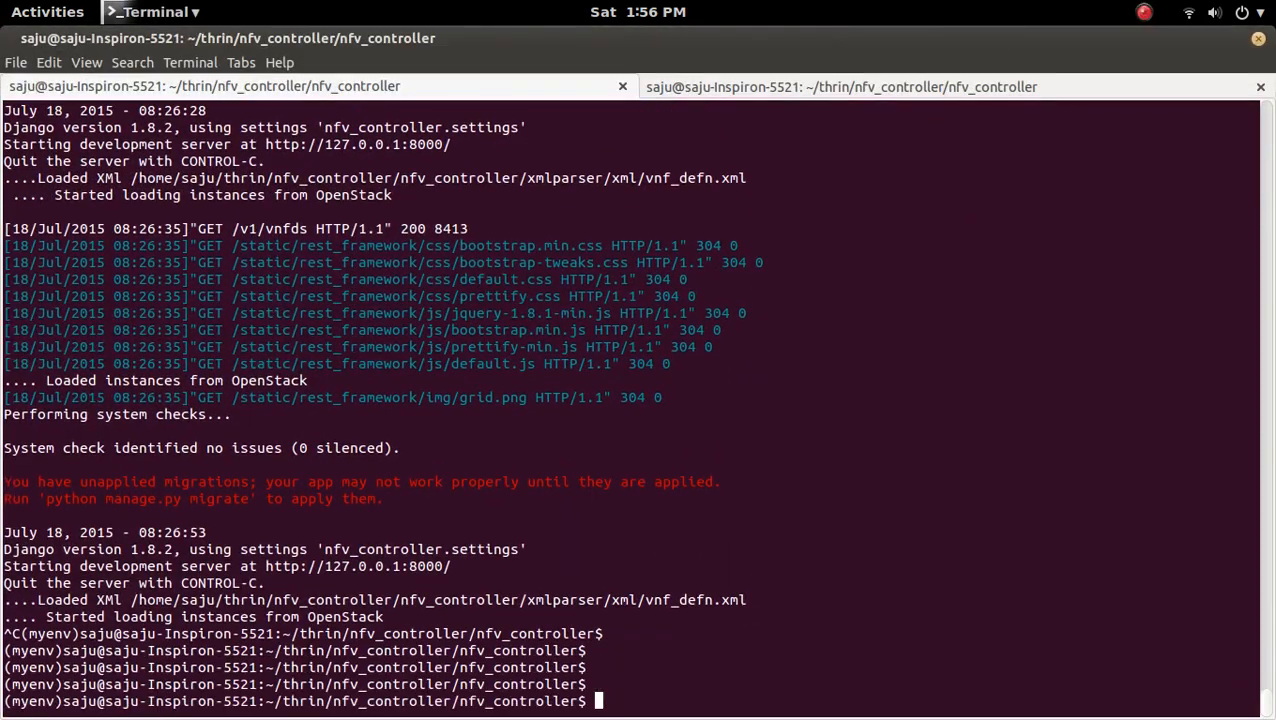
text(python manage.py runserver)
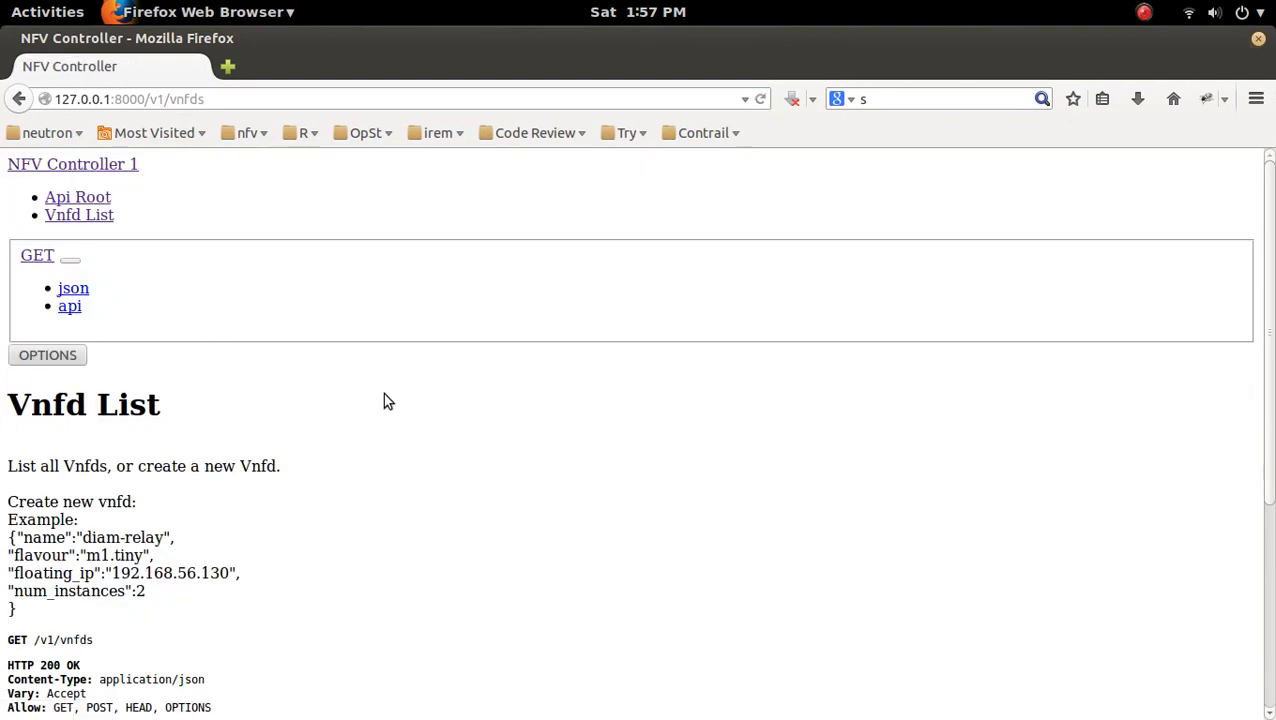
Scroll through the now unstyled Vnfd List page in Firefox.
scroll(down, 3)
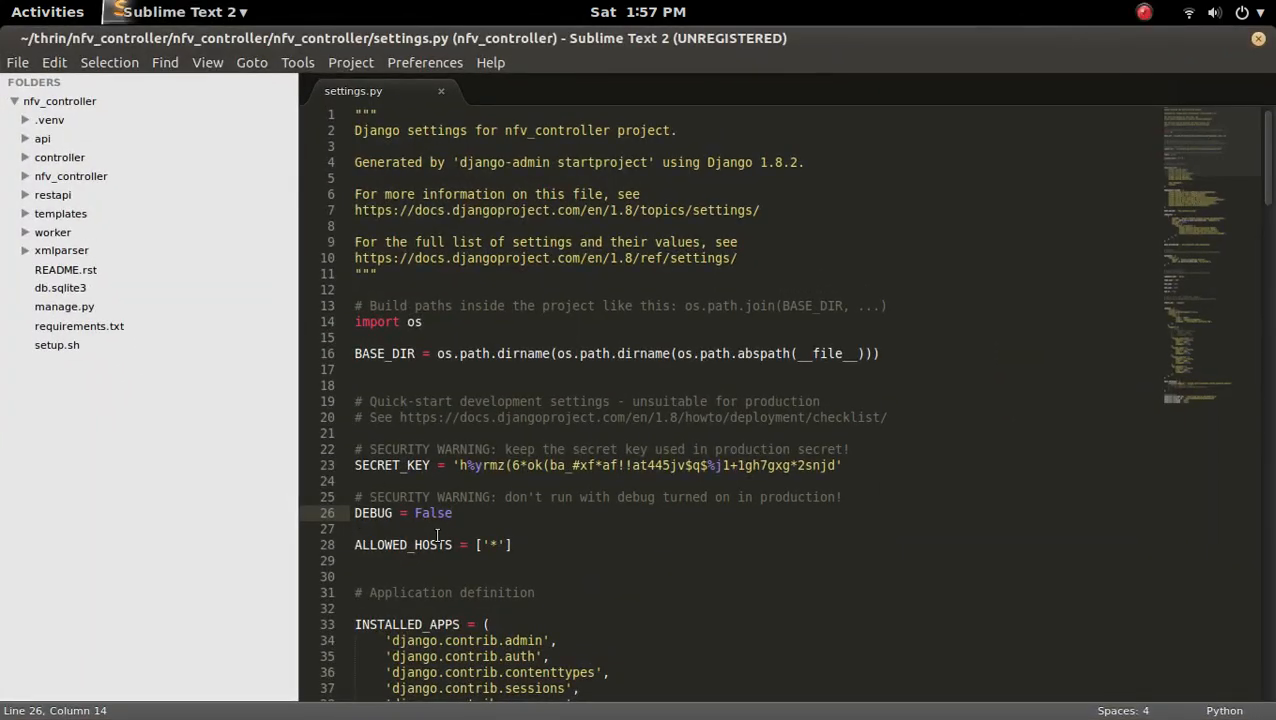
Restart the dev server with python manage.py runserver --insecure and highlight the flag.
click(48, 12)
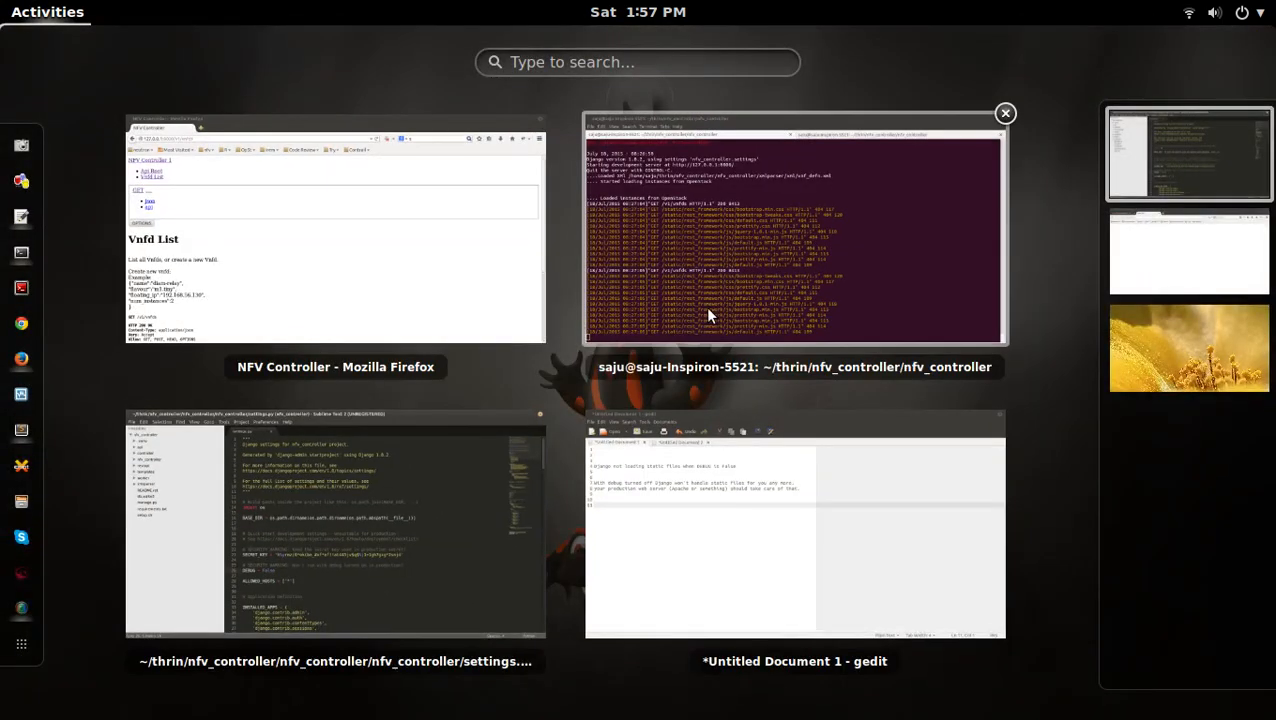
click(794, 236)
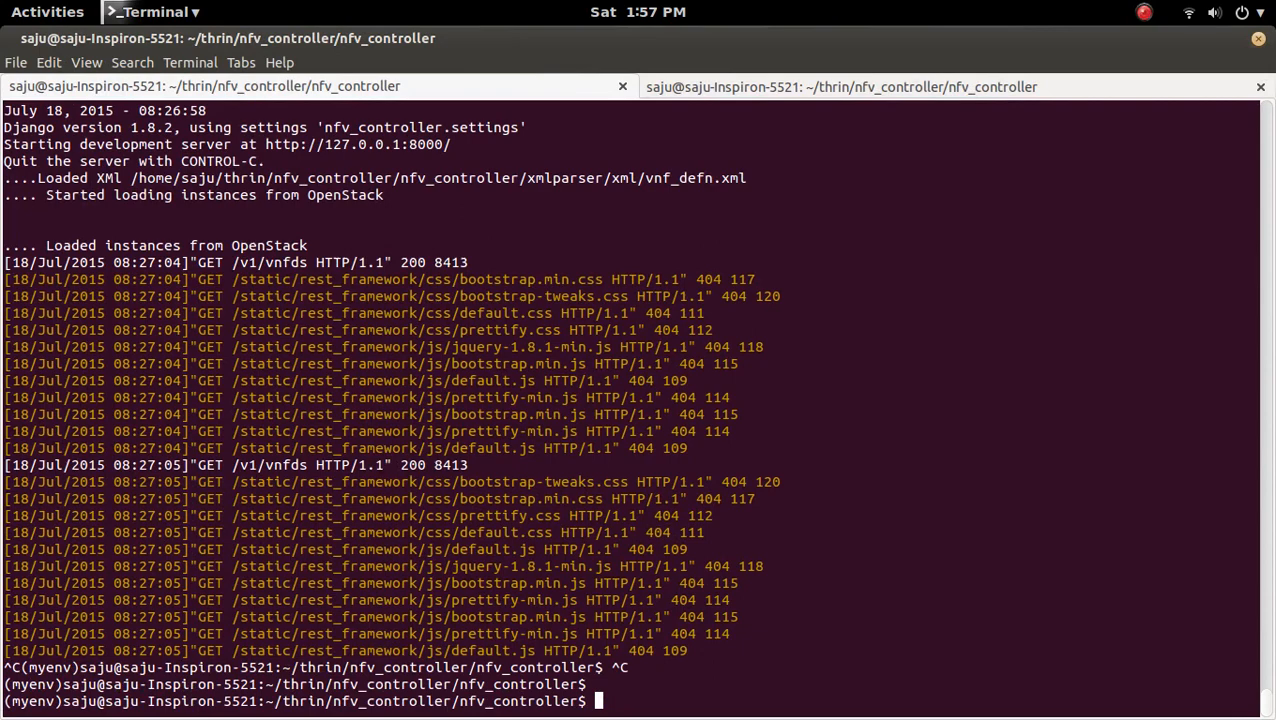
key(Return)
text(python manage.py runserver --)
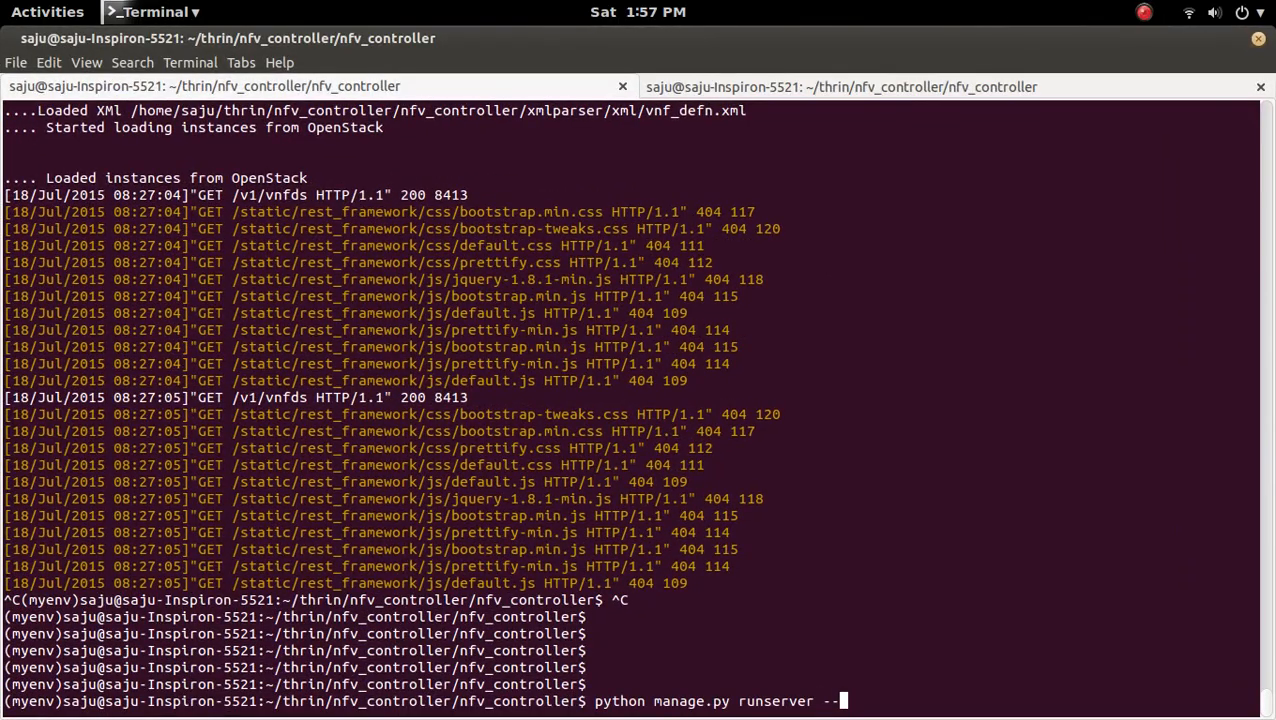
text(ins)
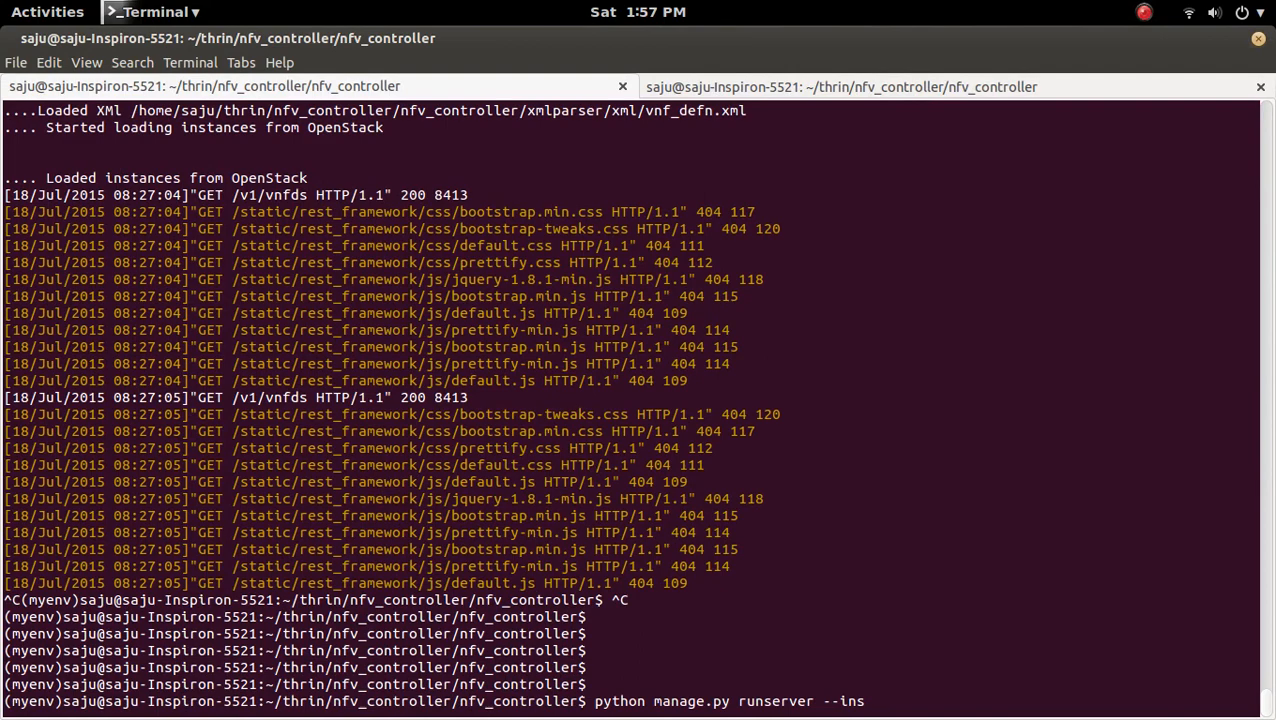
text(ecure)
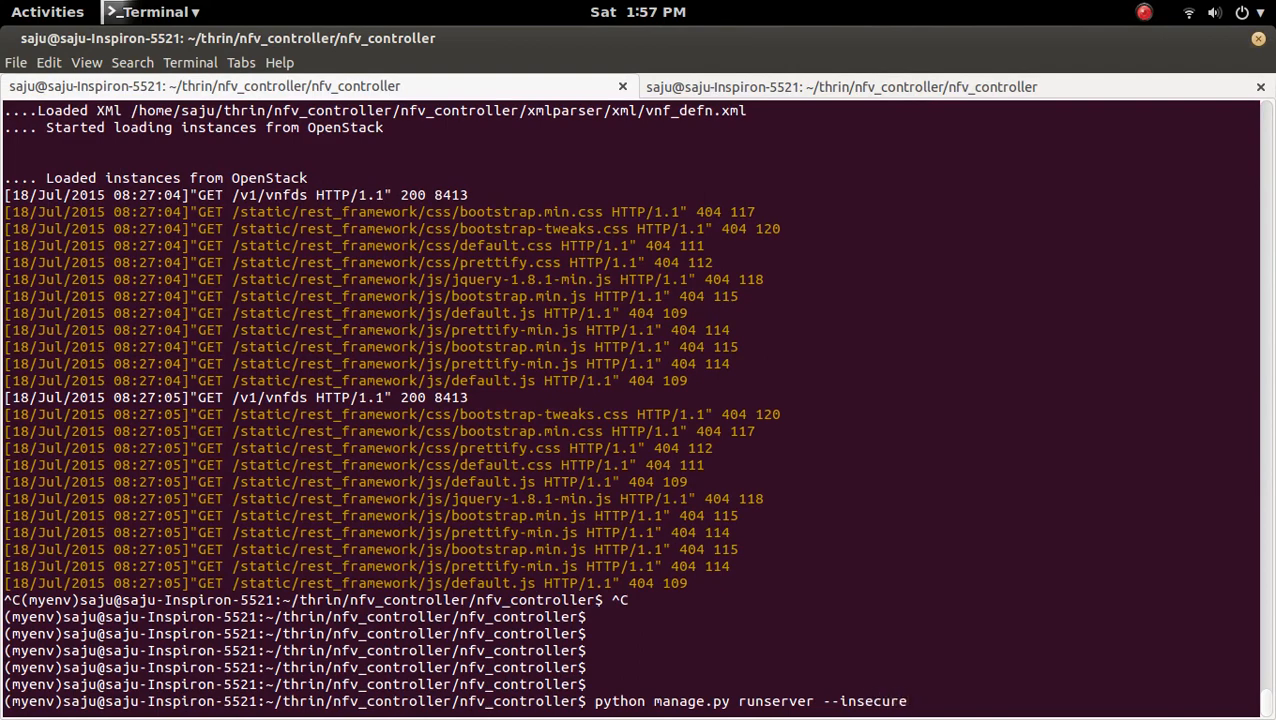
key(Return)
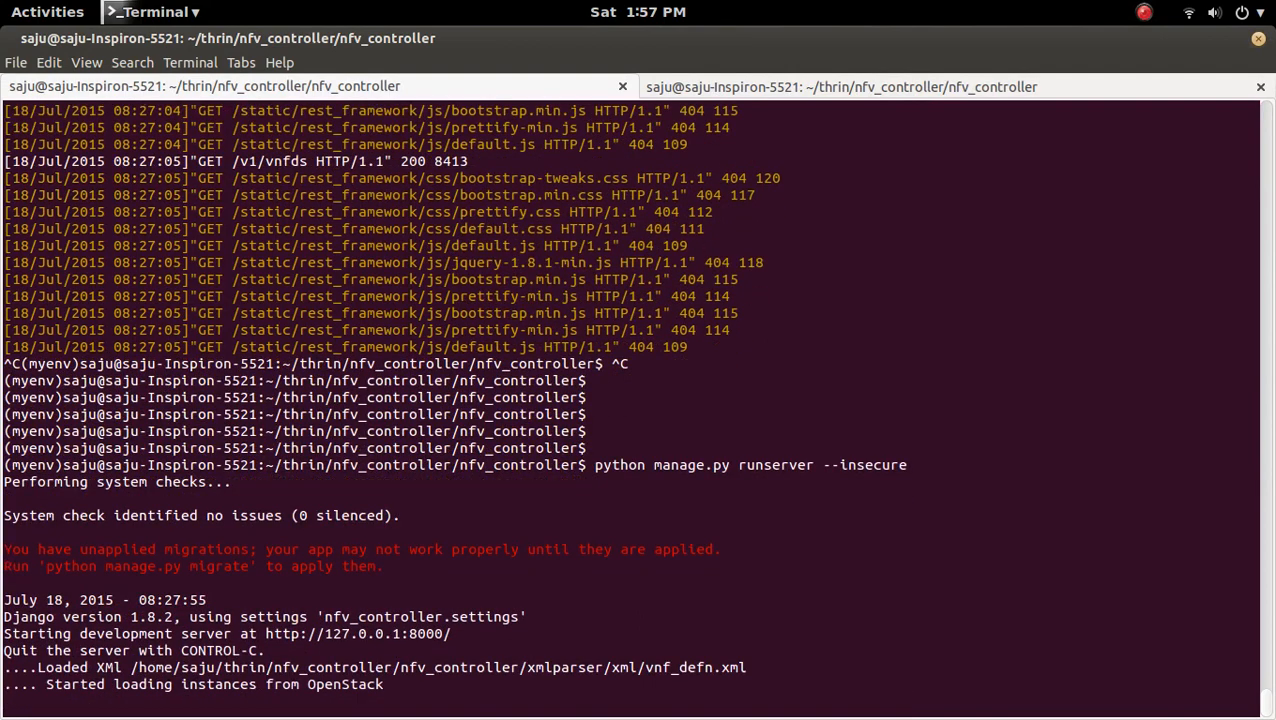
double_click(868, 464)
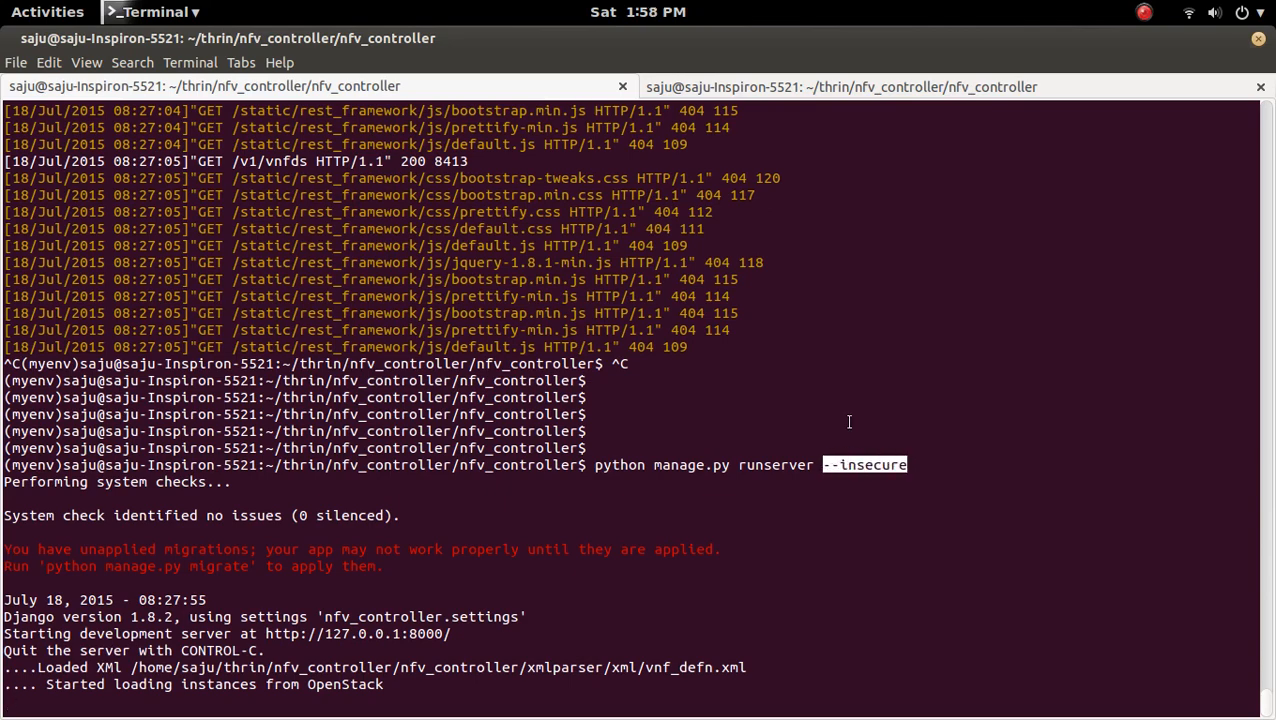
click(48, 12)
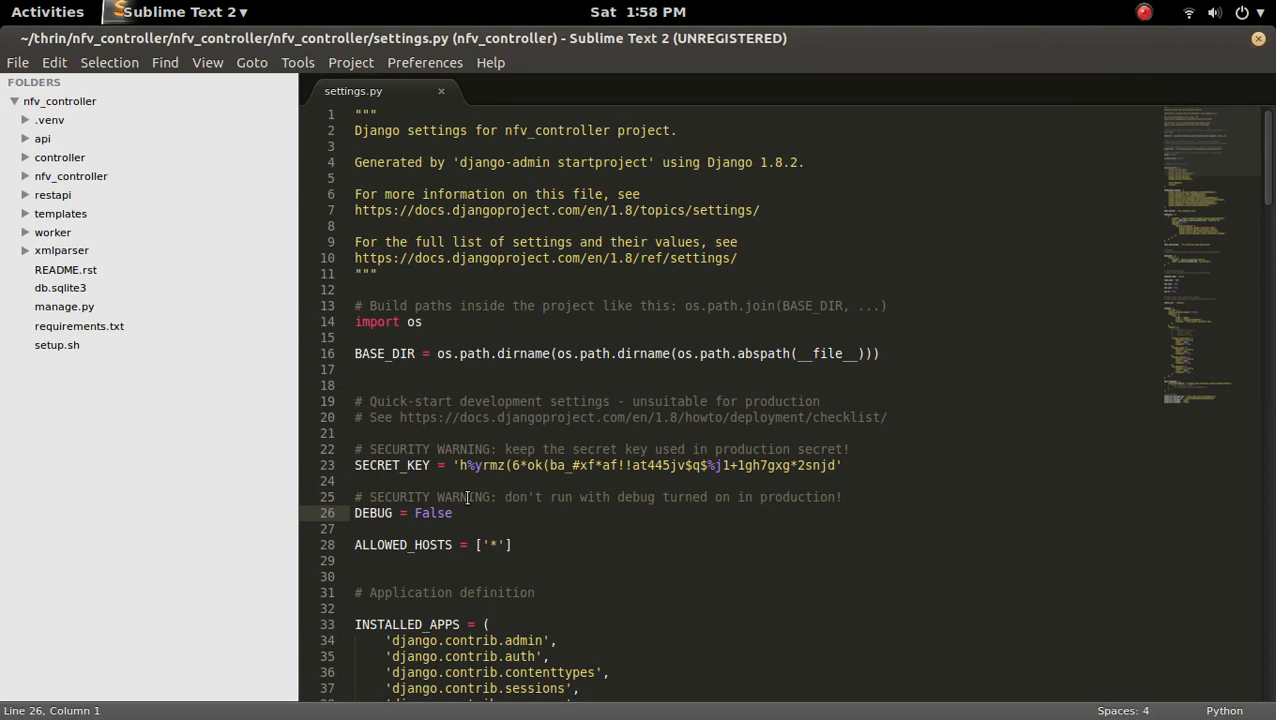
mouse_move(464, 504)
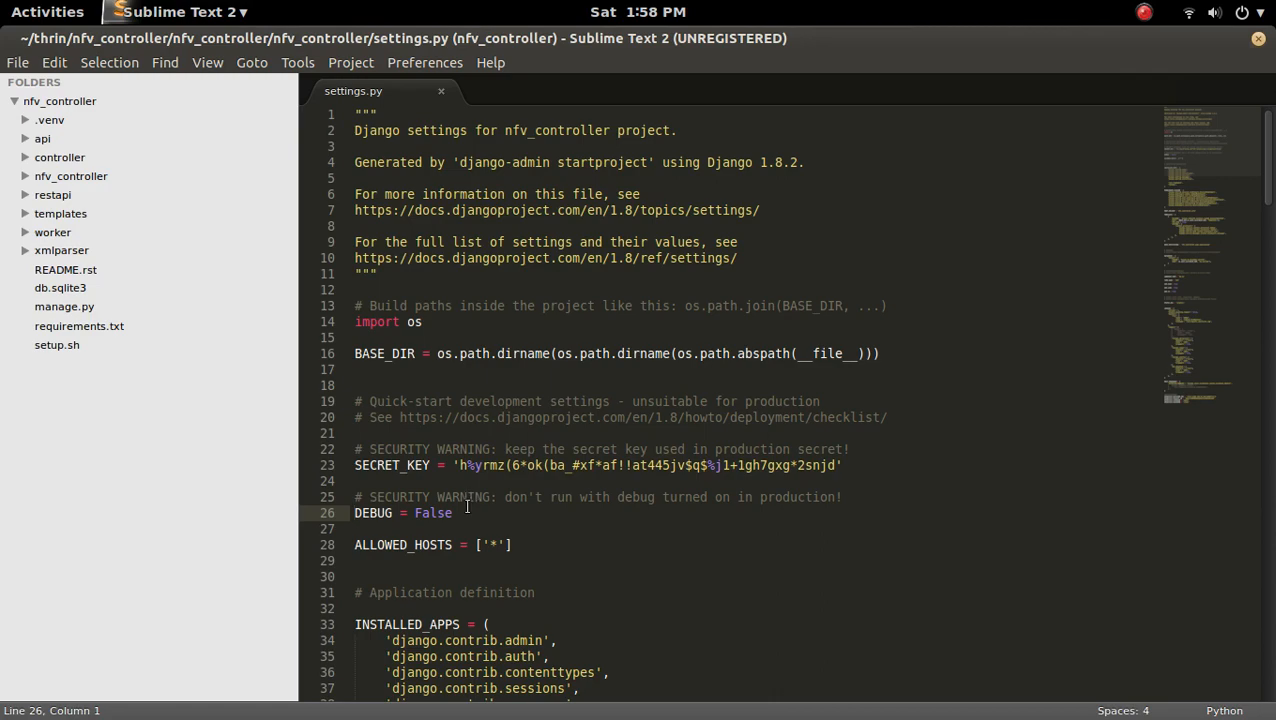
triple_click(400, 512)
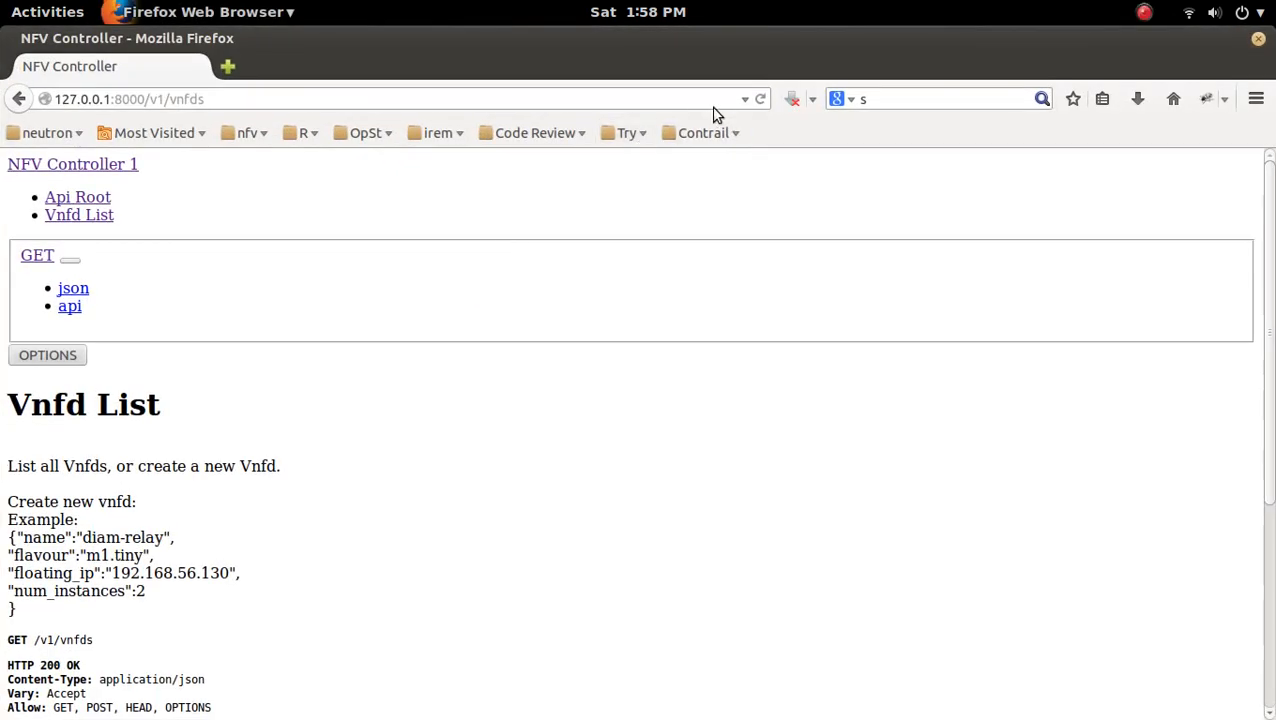
Reload the Vnfd List API page from the restarted --insecure server.
click(760, 98)
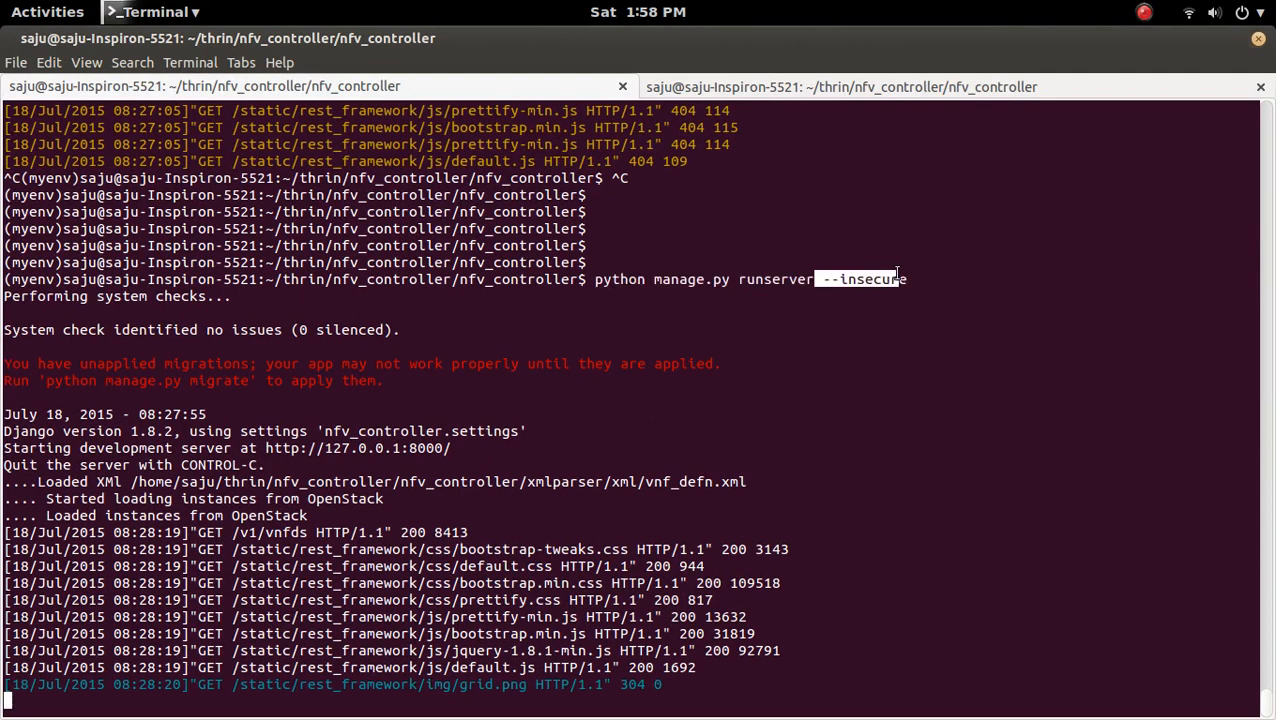
mouse_move(924, 420)
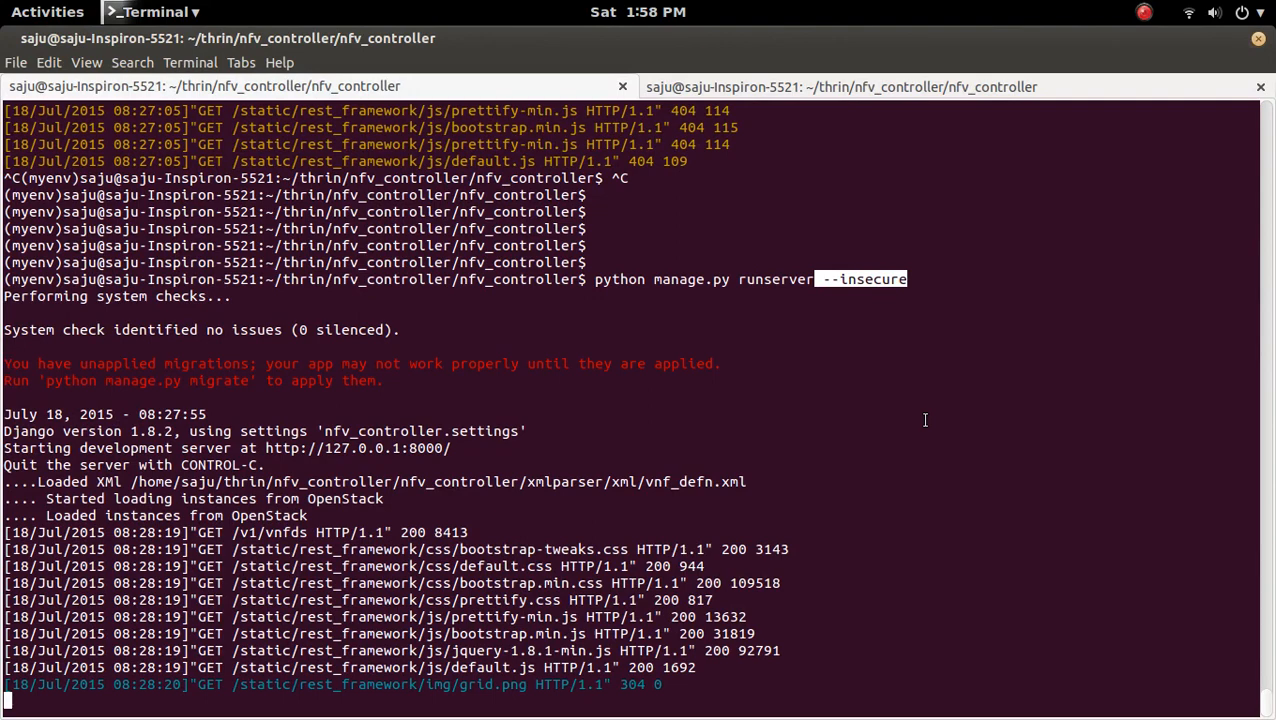